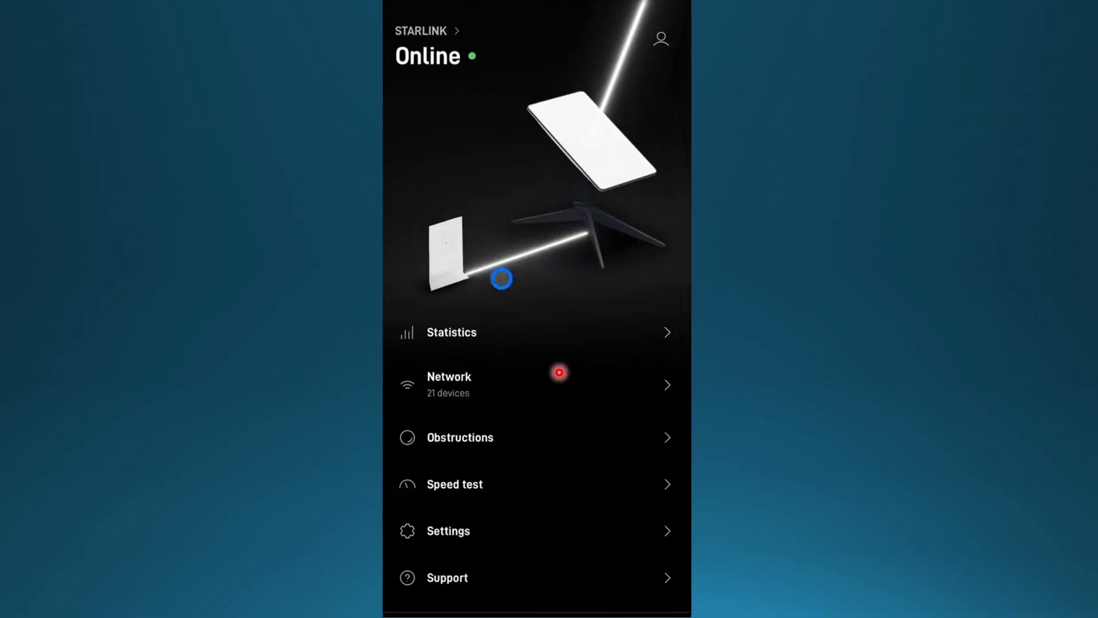
{"action": "mouse_move", "coordinate": [516, 240]}
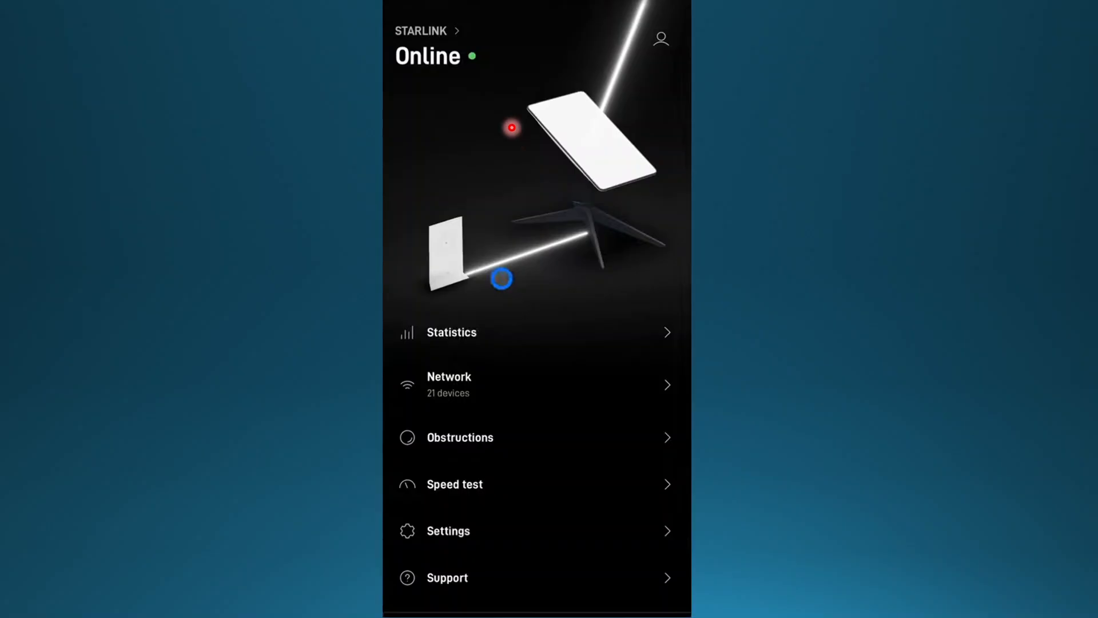
Step: Open Settings with account, app and device details, then choose 'Set up another Starlink'
{"action": "scroll", "scroll_direction": "down", "scroll_amount": 3}
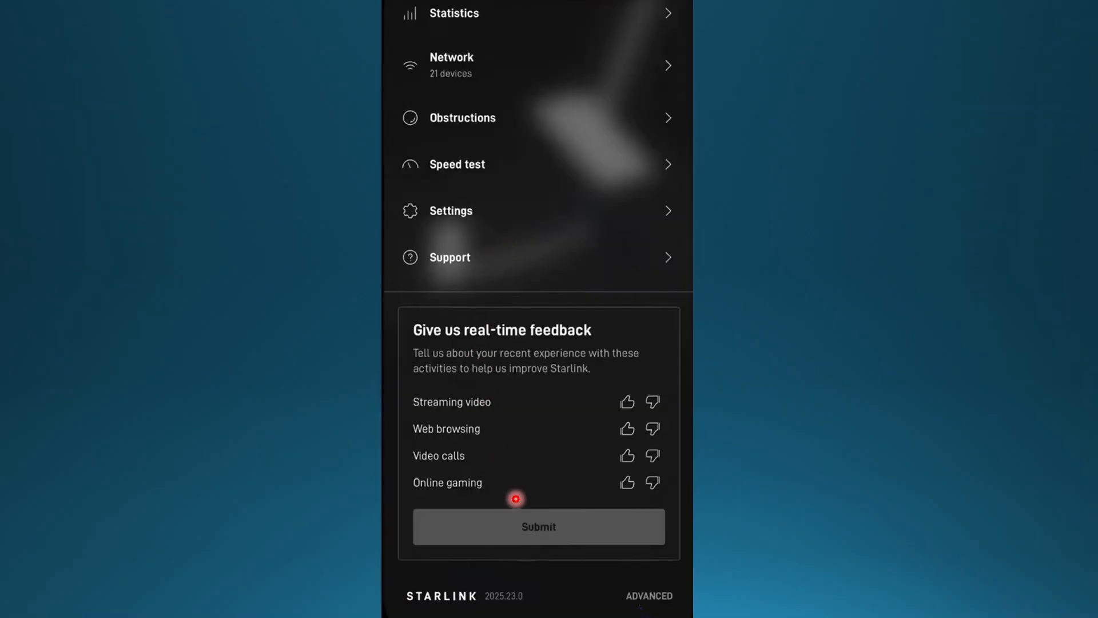
{"action": "left_click", "coordinate": [648, 596]}
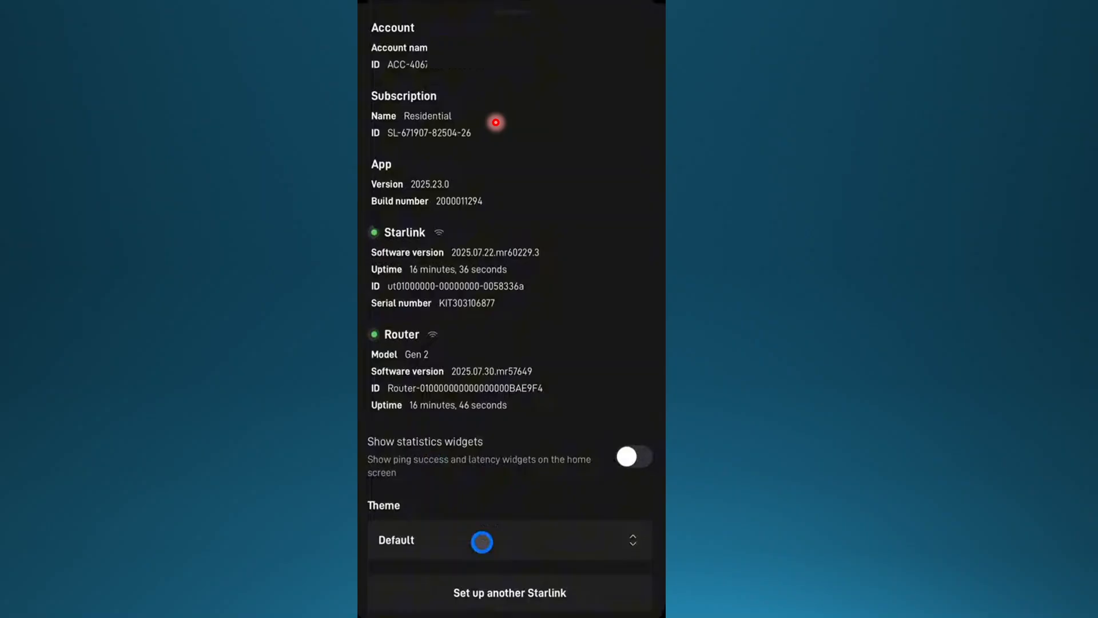
{"action": "mouse_move", "coordinate": [465, 521]}
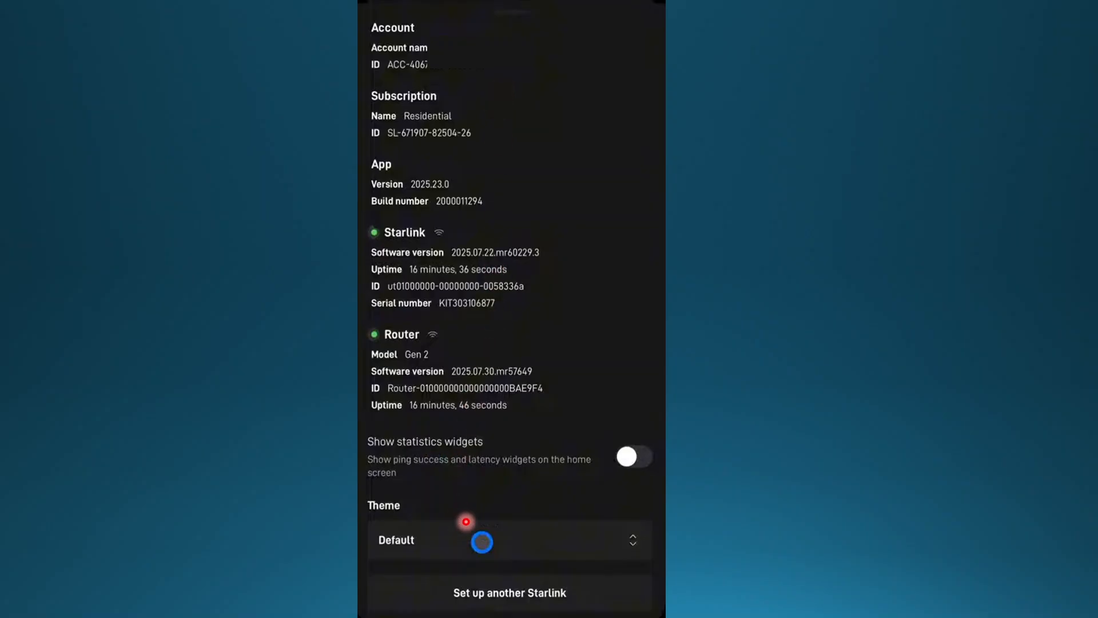
{"action": "mouse_move", "coordinate": [498, 585]}
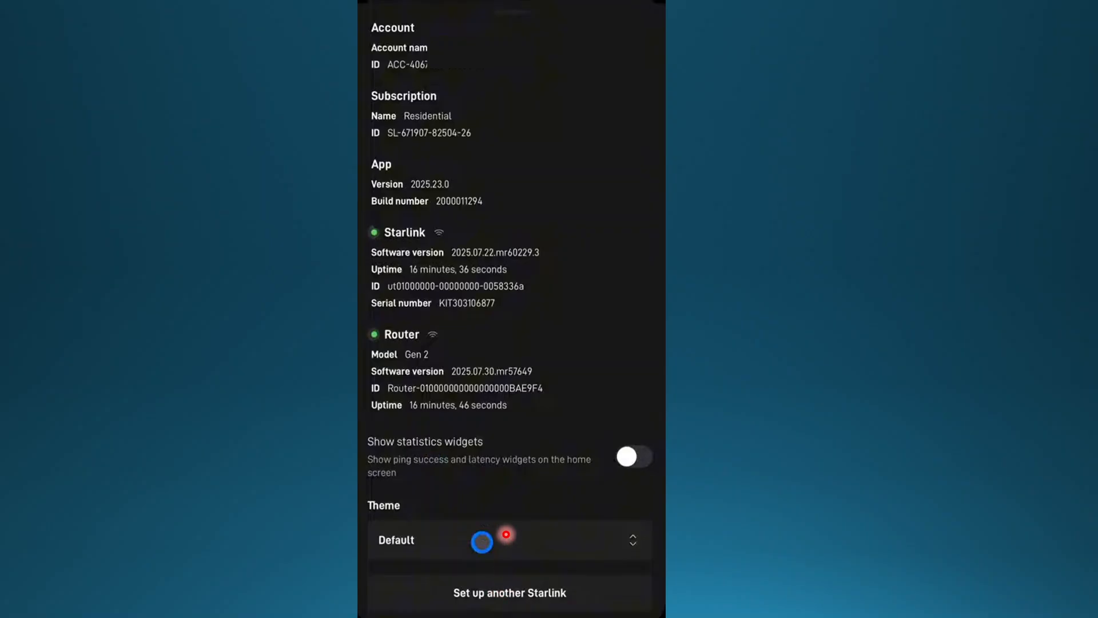
{"action": "mouse_move", "coordinate": [516, 132]}
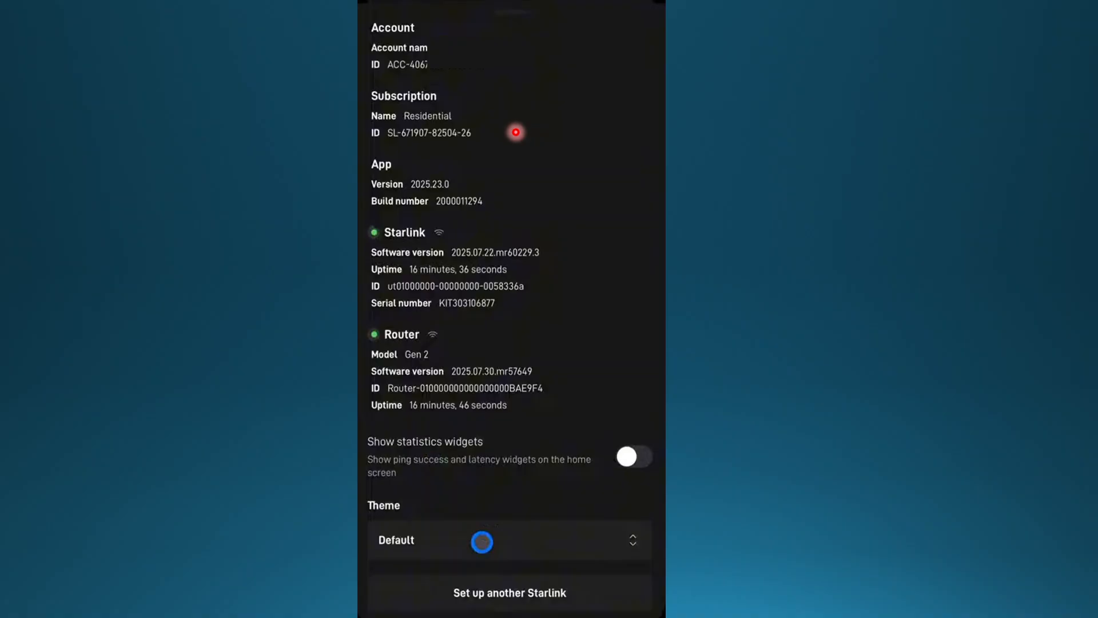
{"action": "mouse_move", "coordinate": [499, 225]}
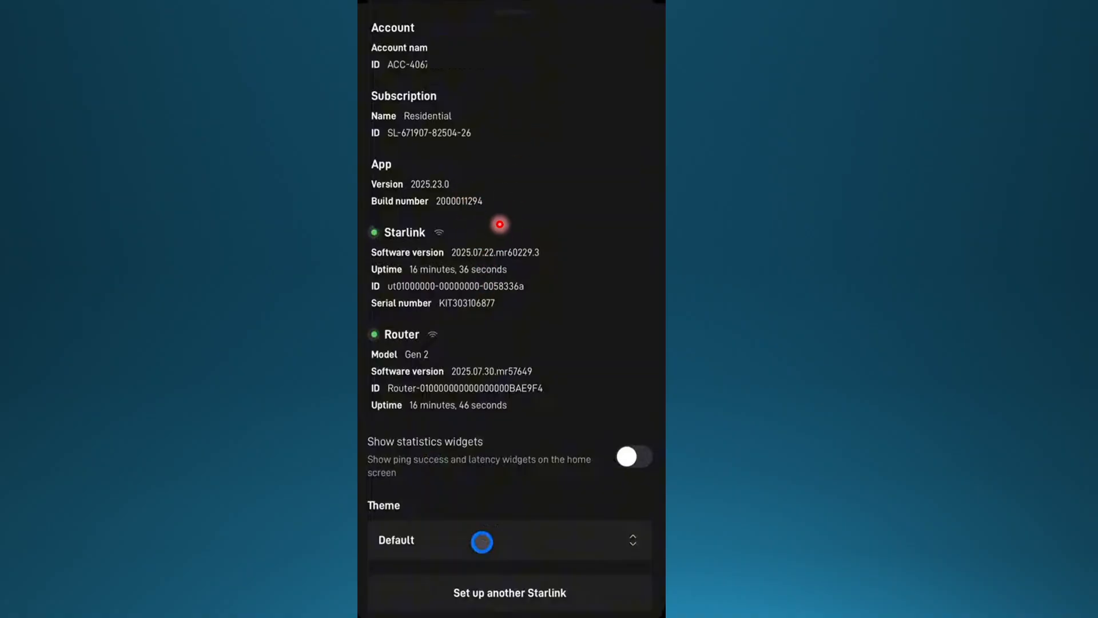
{"action": "mouse_move", "coordinate": [448, 286]}
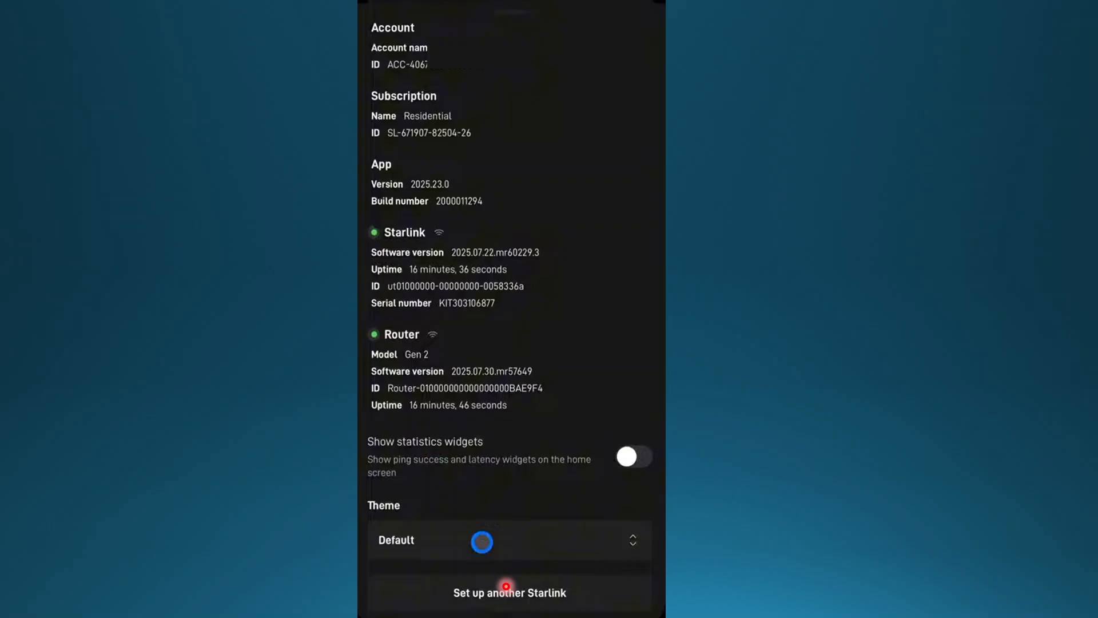
{"action": "left_click", "coordinate": [509, 593]}
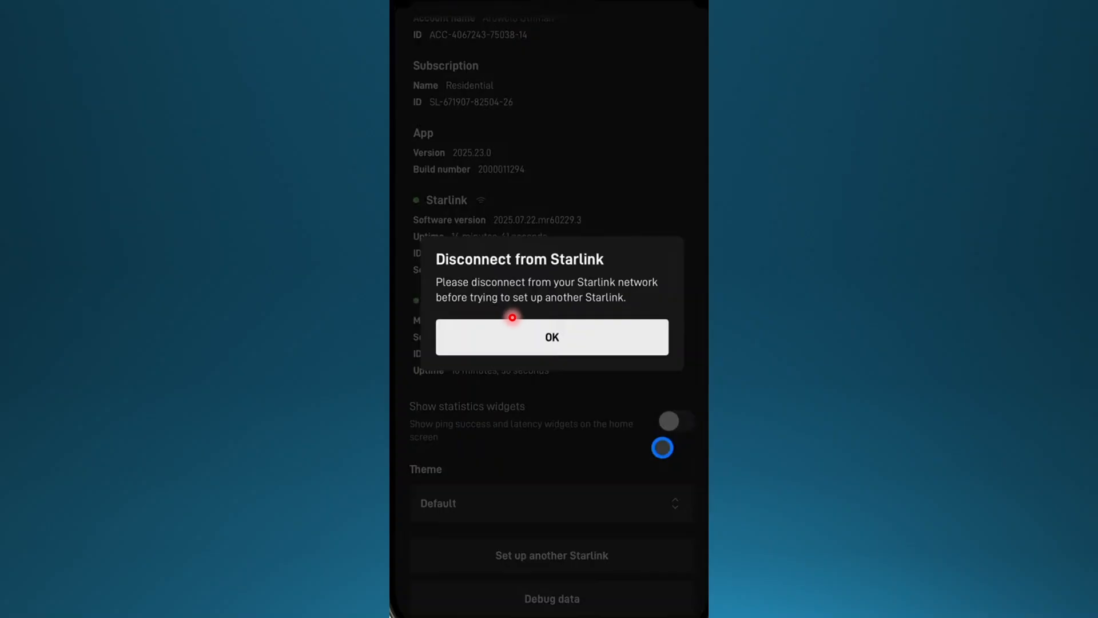
{"action": "mouse_move", "coordinate": [521, 327]}
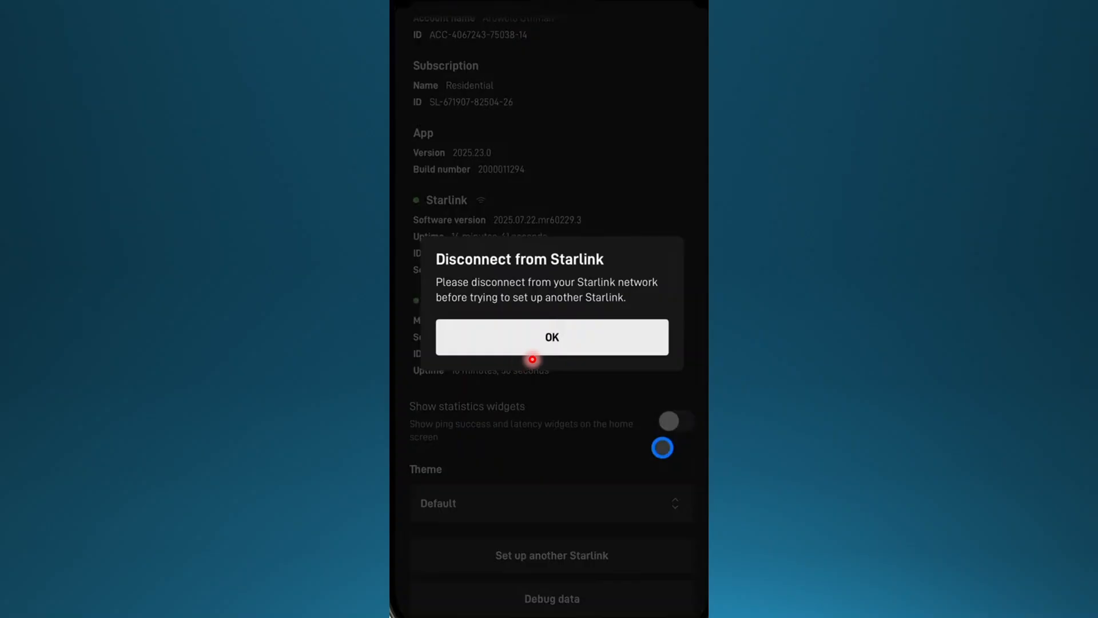
Step: Dismiss the notice about disconnecting from the current Starlink network
{"action": "left_click", "coordinate": [551, 337]}
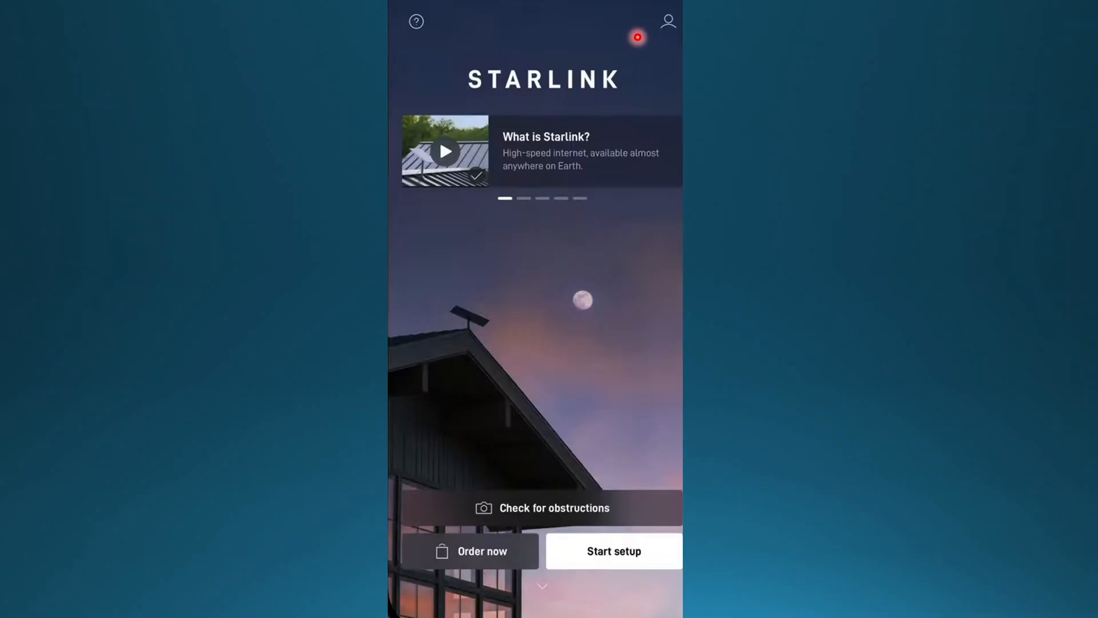
{"action": "mouse_move", "coordinate": [514, 387]}
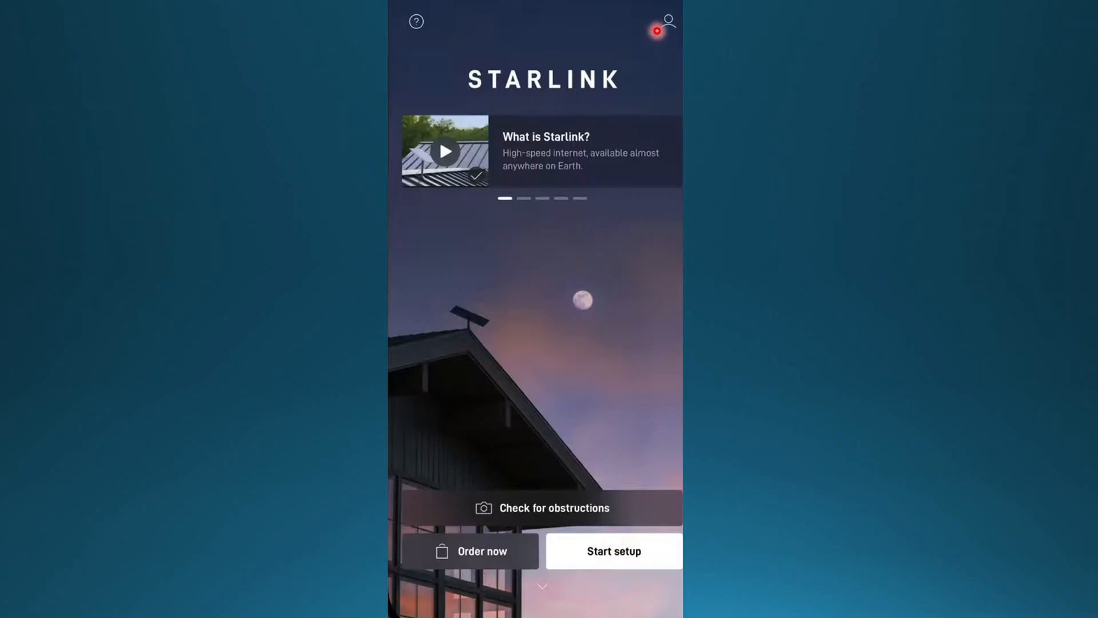
Step: Open the Account page listing subscriptions, billing, orders, messages, shop and notifications
{"action": "left_click", "coordinate": [666, 21]}
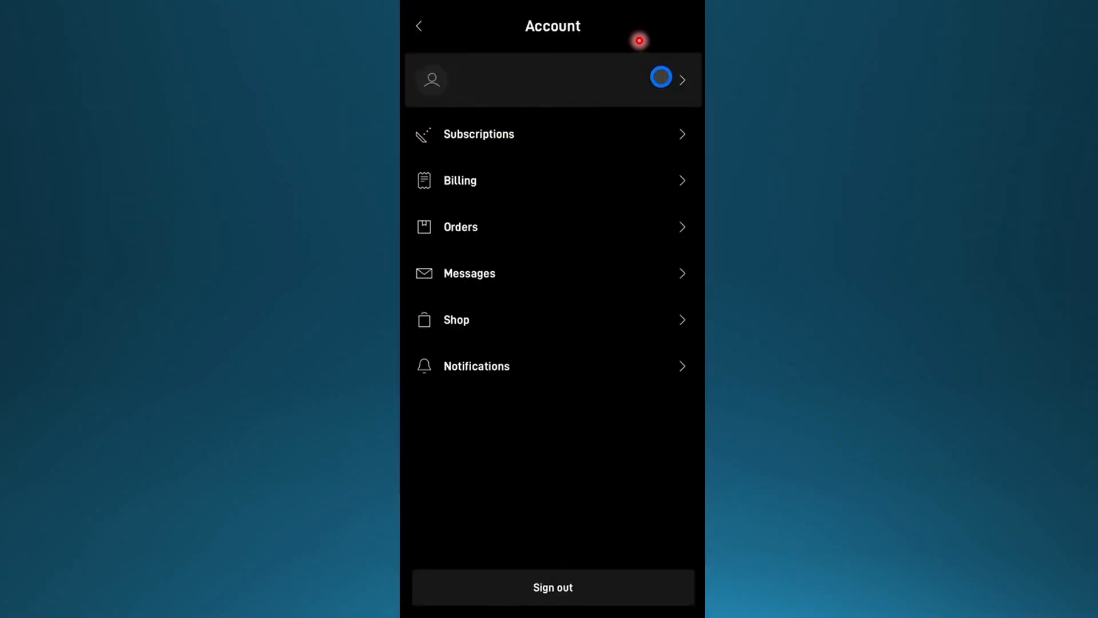
{"action": "mouse_move", "coordinate": [564, 183]}
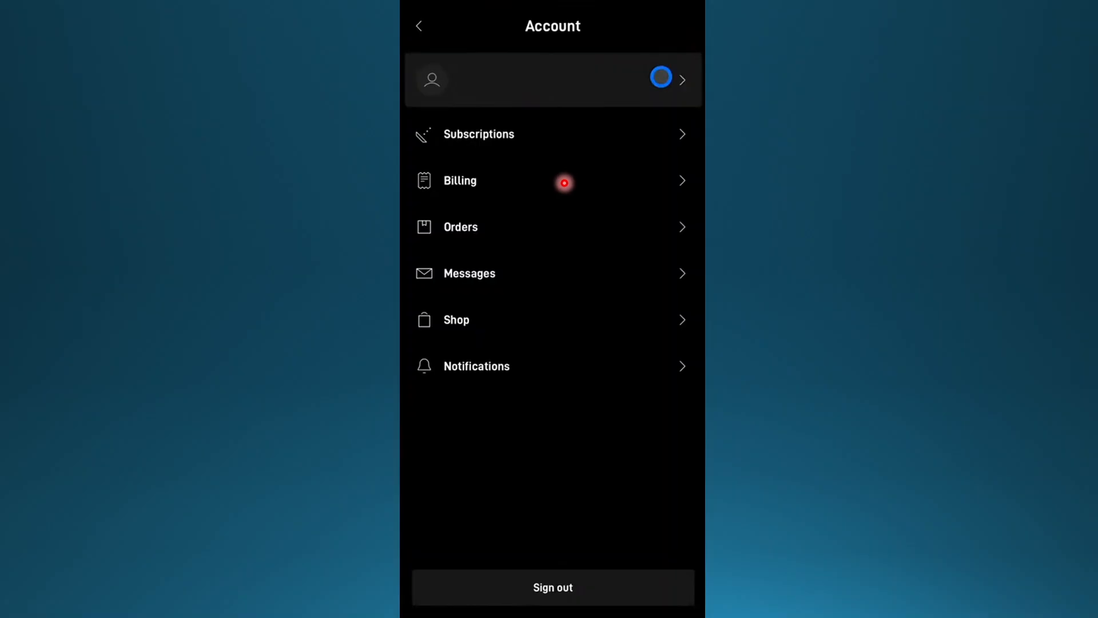
{"action": "mouse_move", "coordinate": [539, 484]}
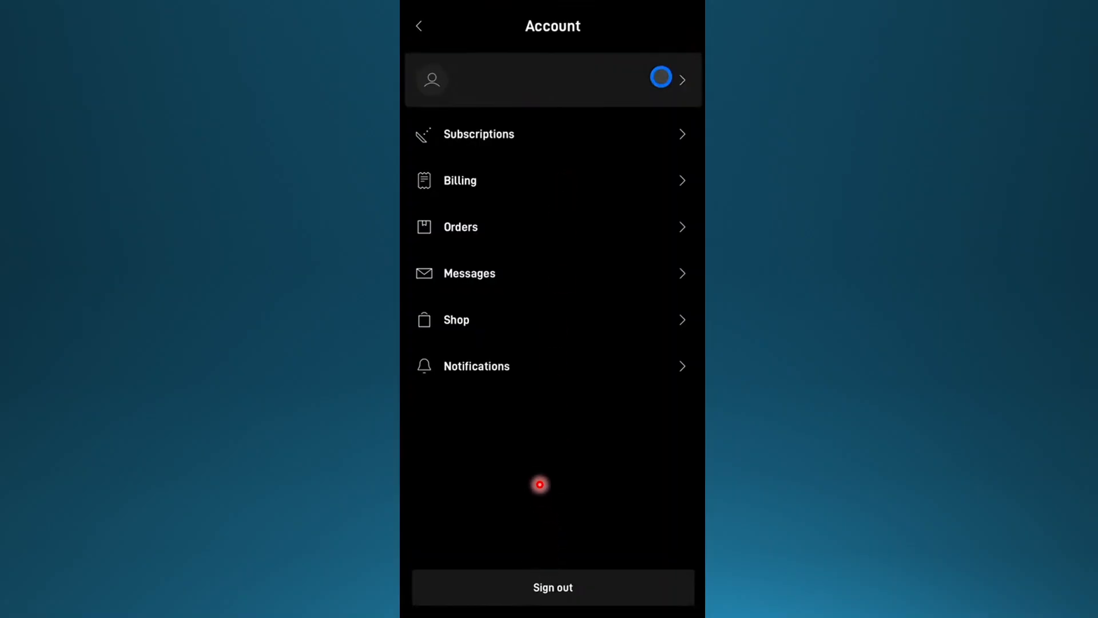
{"action": "mouse_move", "coordinate": [526, 388]}
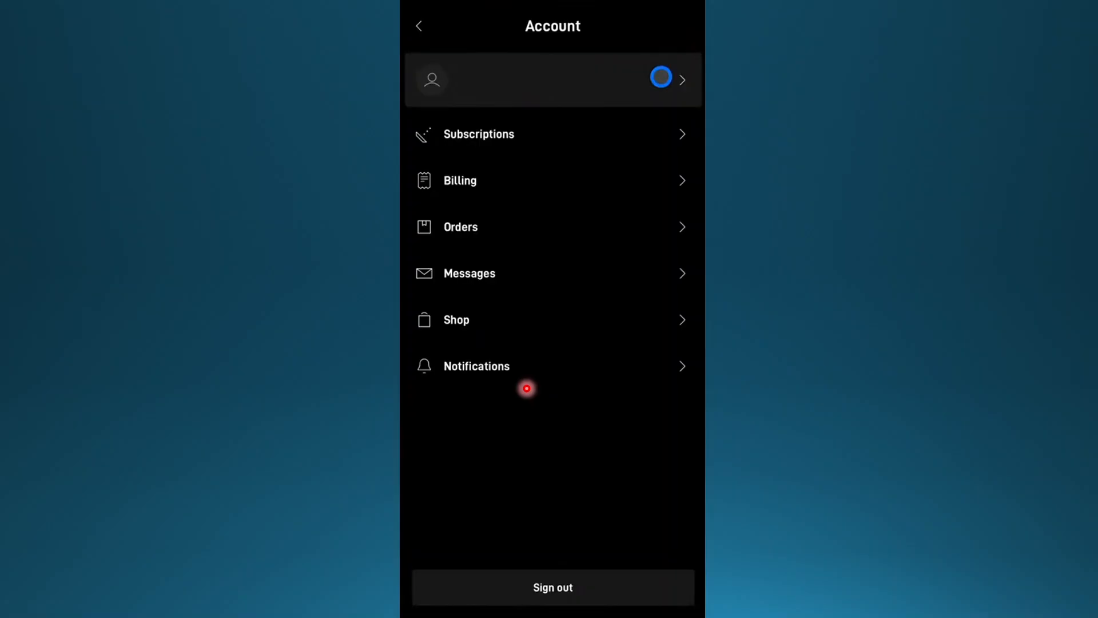
{"action": "mouse_move", "coordinate": [537, 415]}
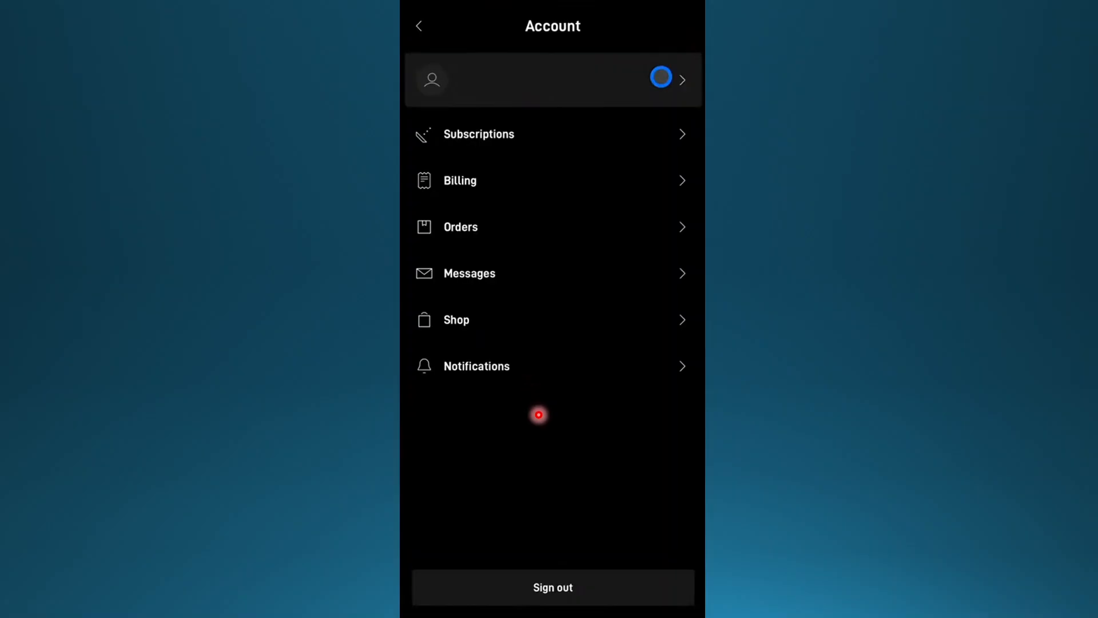